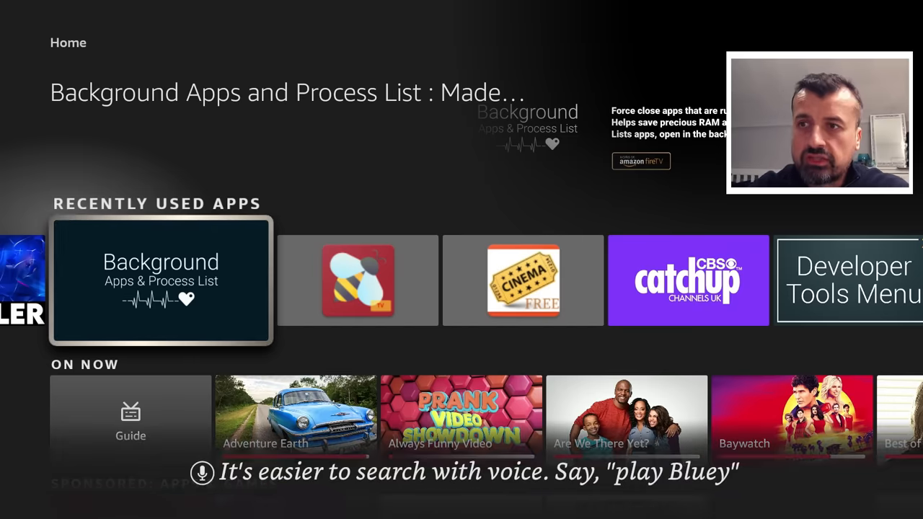
- Launch 1-Click Super Cleaner, run Start Cleanup & Boost to completion with 2 optimizations, and dismiss the result
left_click(161, 279)
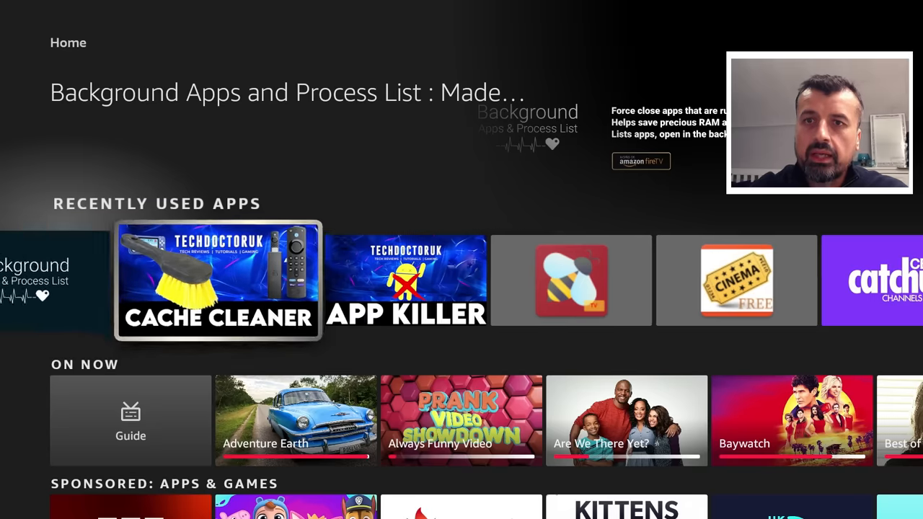
scroll("right", 3)
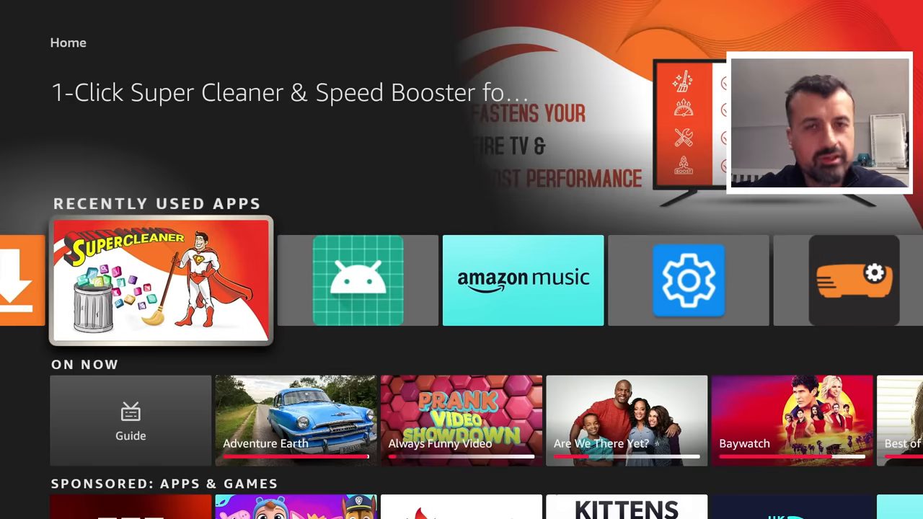
left_click(160, 280)
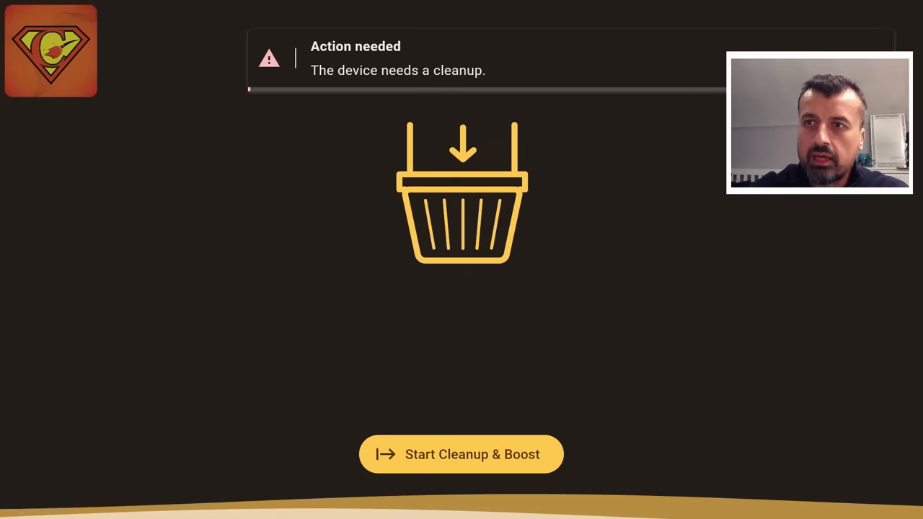
left_click(461, 454)
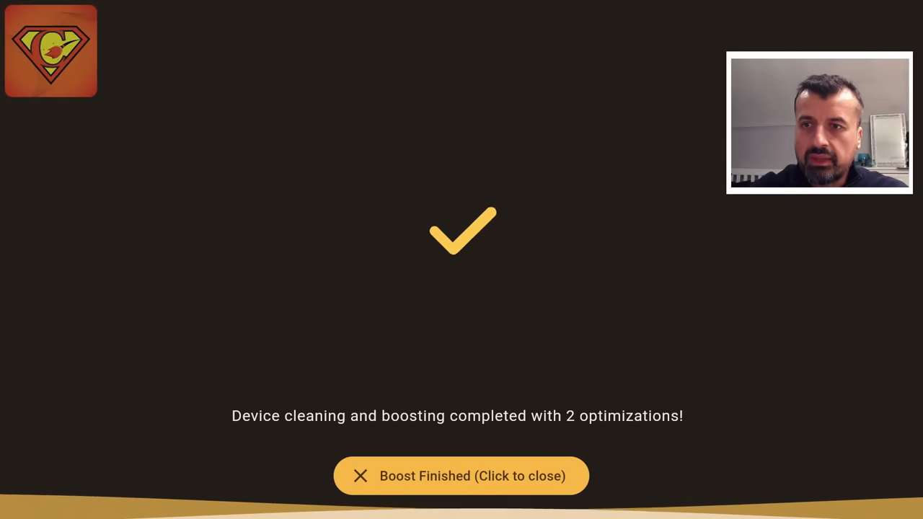
left_click(462, 476)
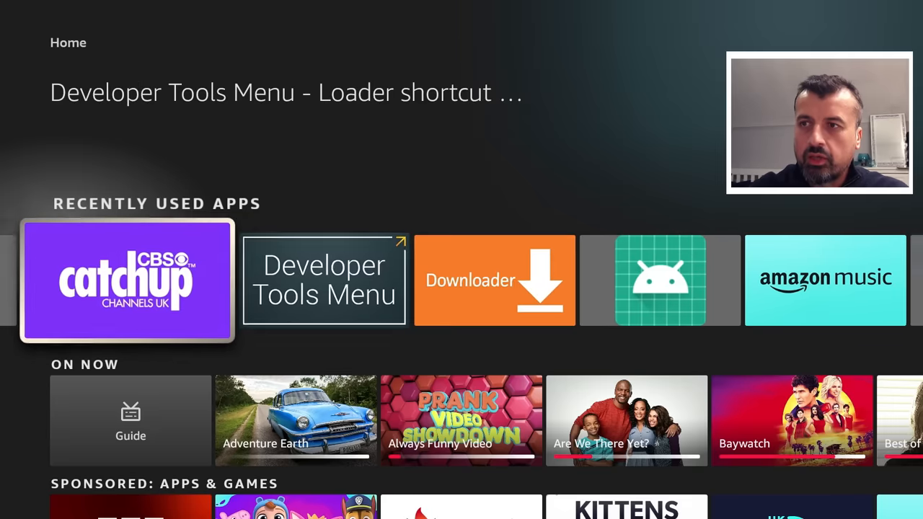
scroll("left", 3)
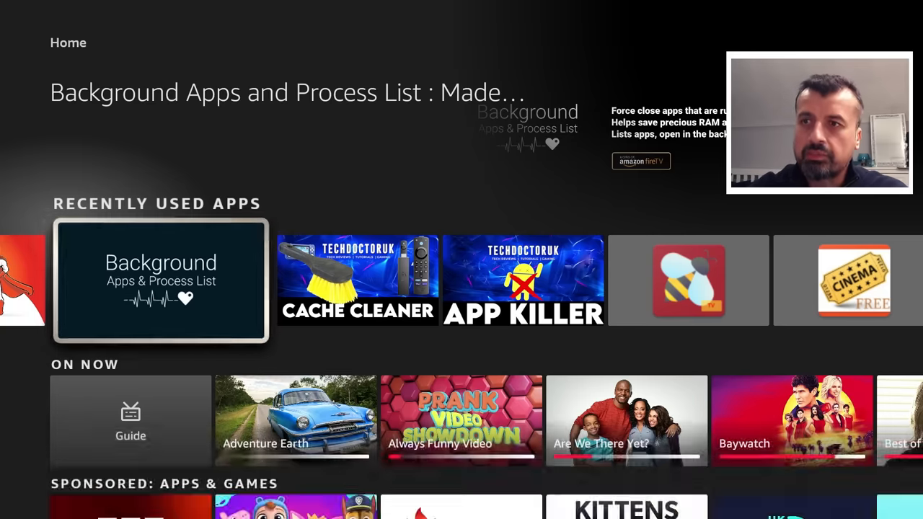
left_click(162, 280)
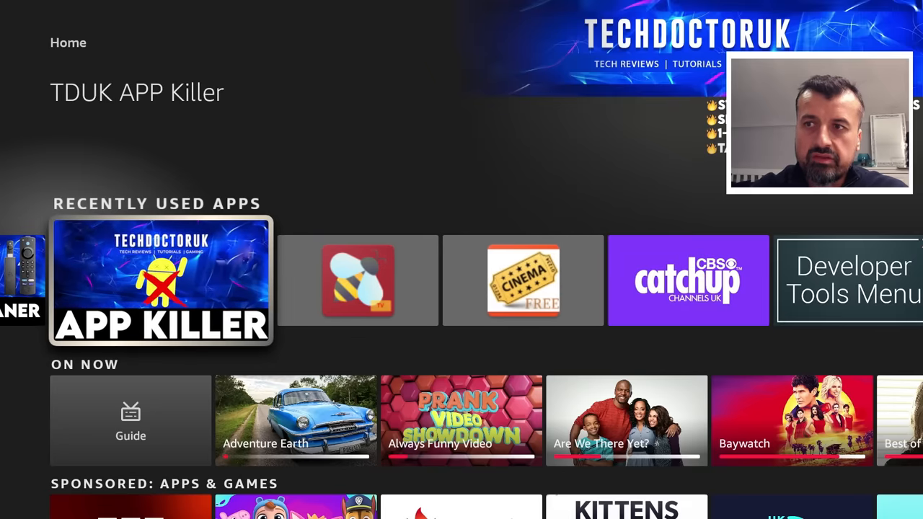
- Connect TDUK App Killer, count 20 running background apps, force-stop all of them, and return home
left_click(160, 280)
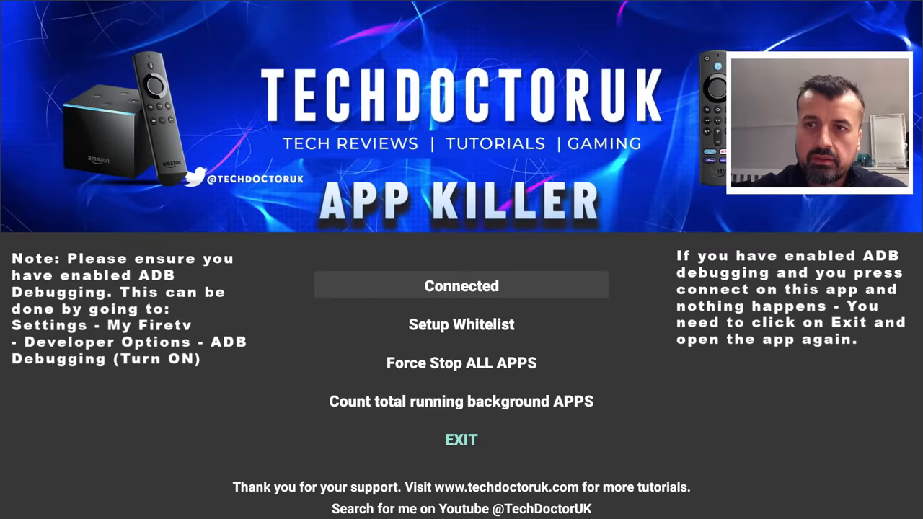
left_click(461, 401)
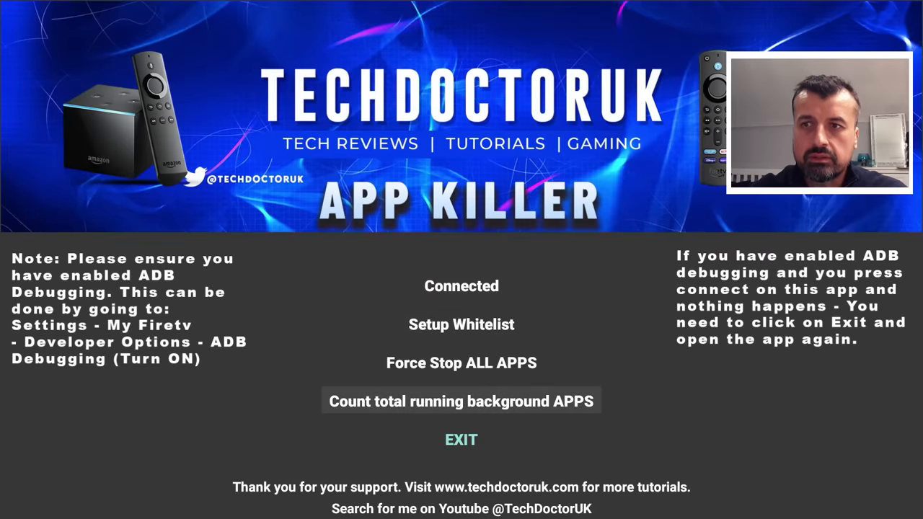
left_click(461, 401)
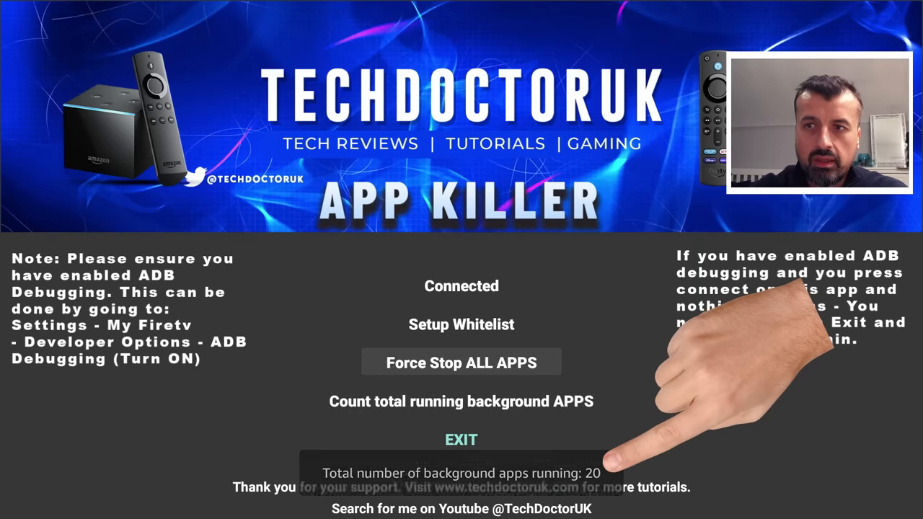
left_click(461, 362)
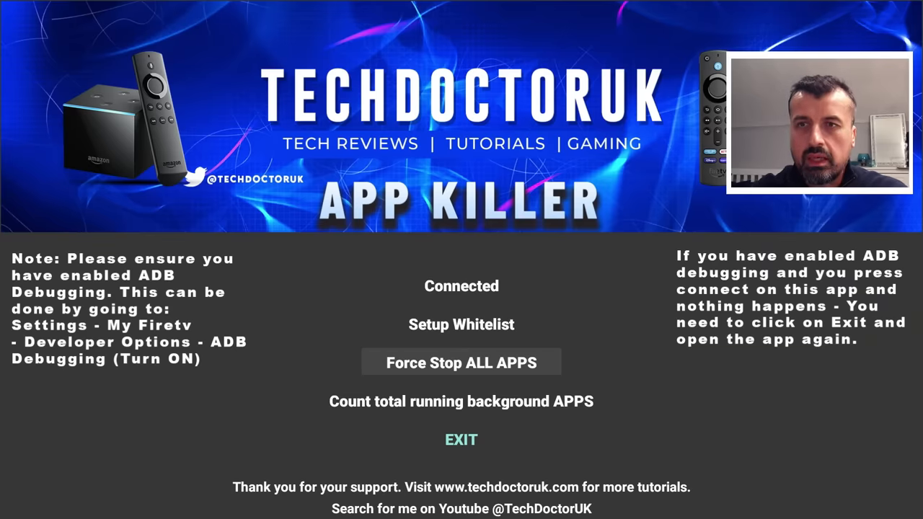
left_click(462, 438)
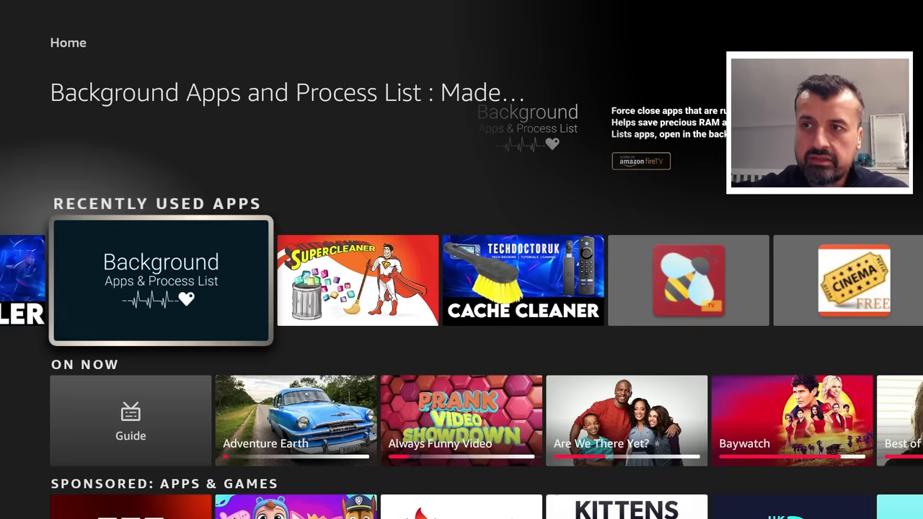
- Return to the main Fire TV home screen with the featured movie banner
left_click(161, 280)
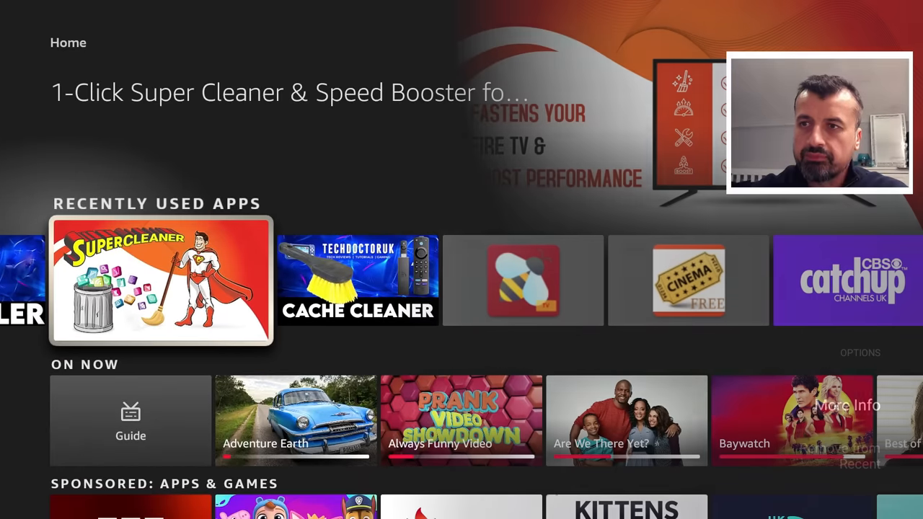
left_click(161, 280)
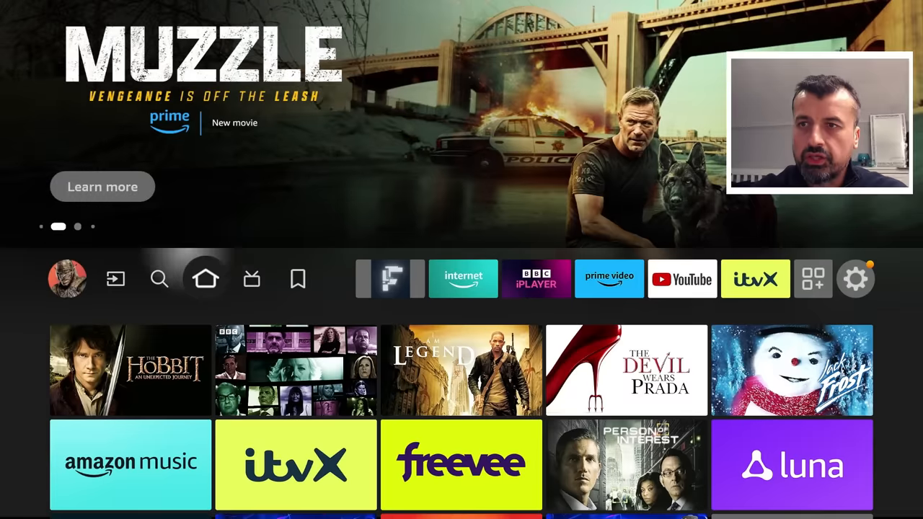
- Review cache sizes for BeeTV, CBS and CBS Catchup in Manage Installed Applications
left_click(856, 279)
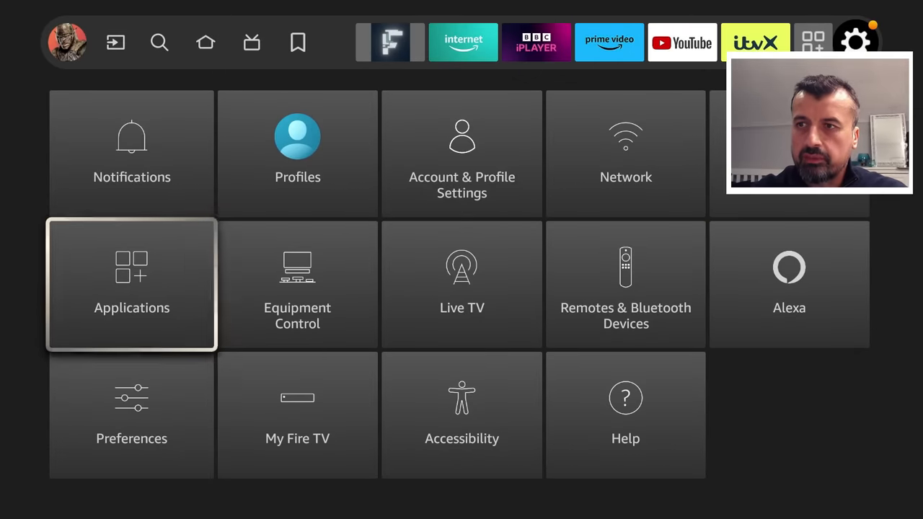
left_click(131, 284)
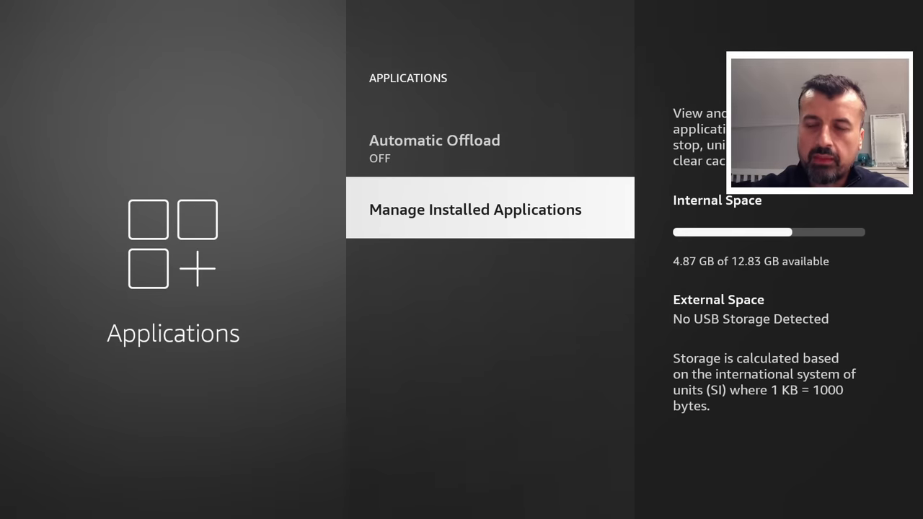
left_click(476, 210)
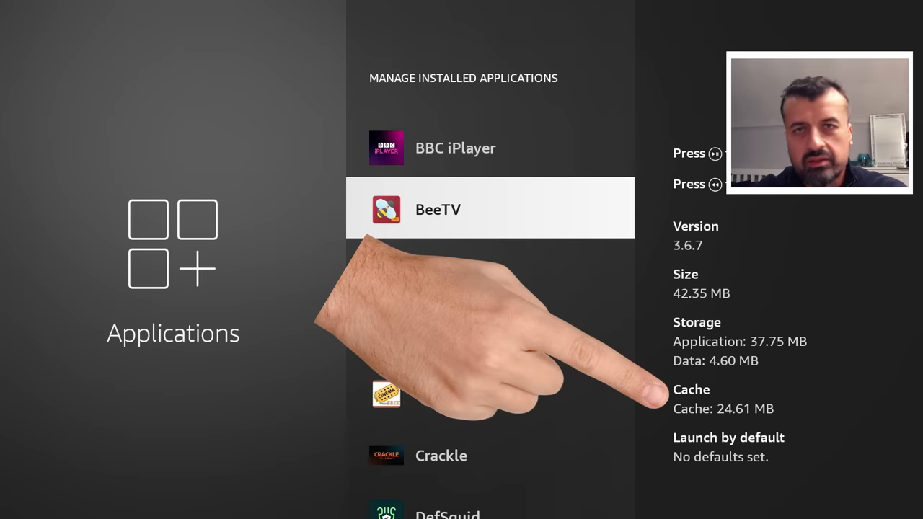
scroll("down", 3)
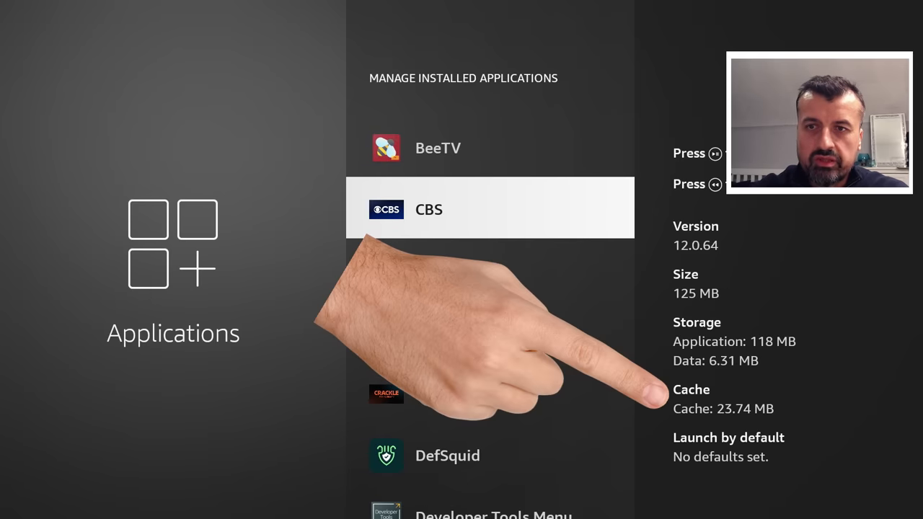
scroll("down", 3)
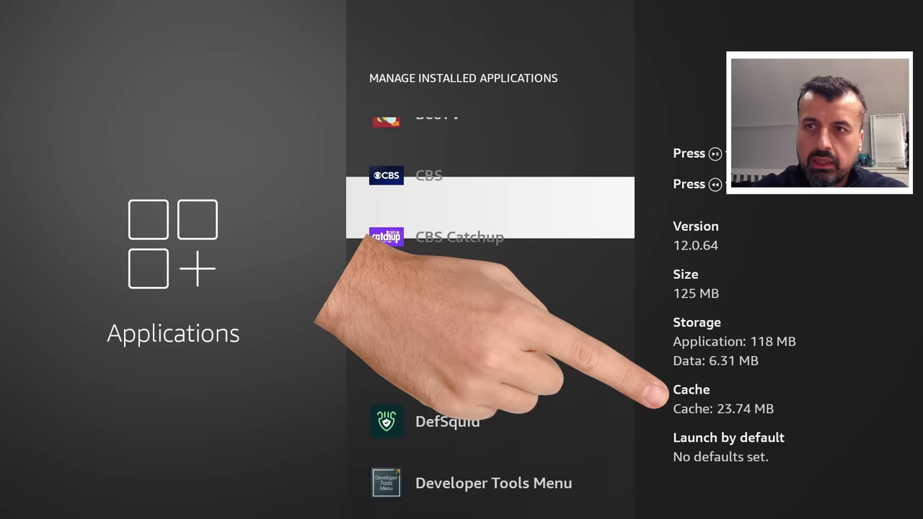
scroll("down", 3)
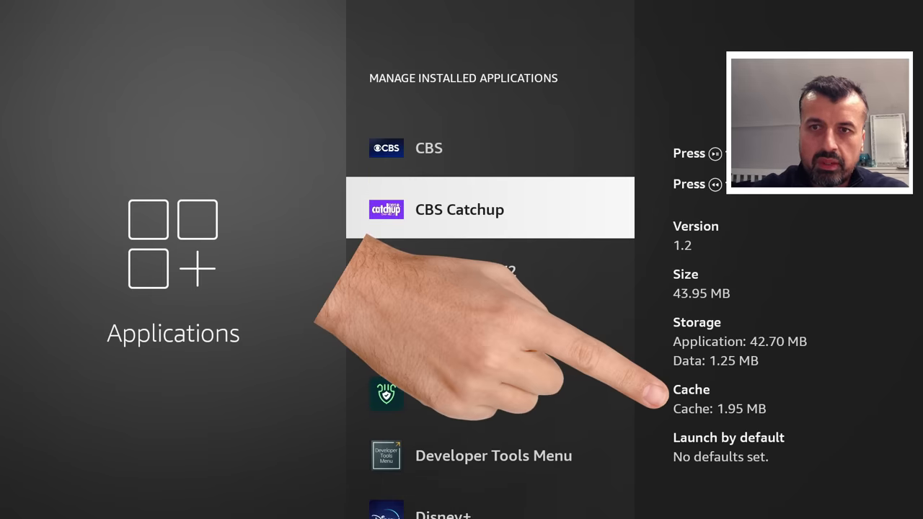
scroll("down", 3)
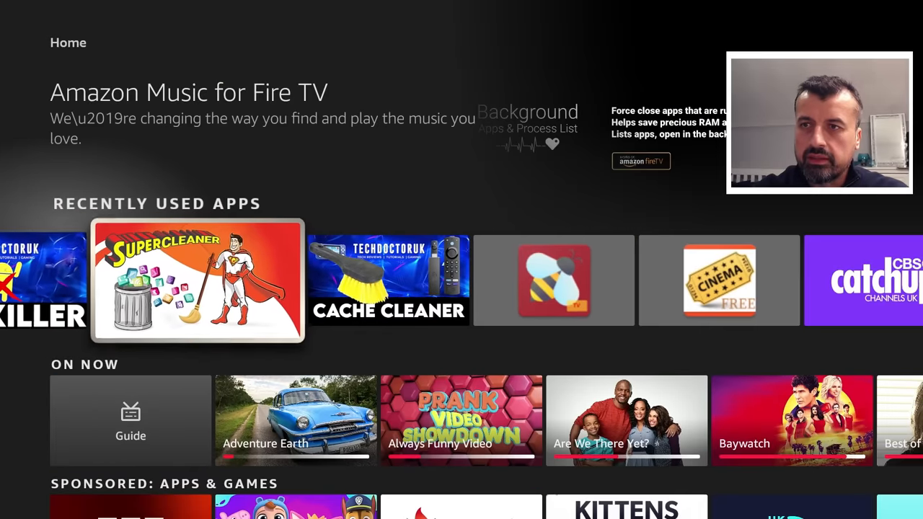
- Run another 1-Click Super Cleaner cleanup and boost to completion and close the Boost Finished notice
left_click(196, 280)
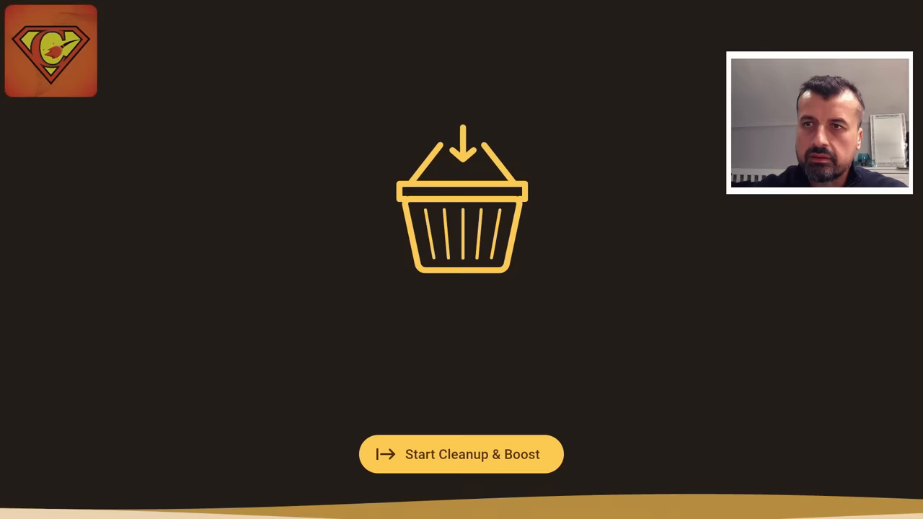
left_click(461, 454)
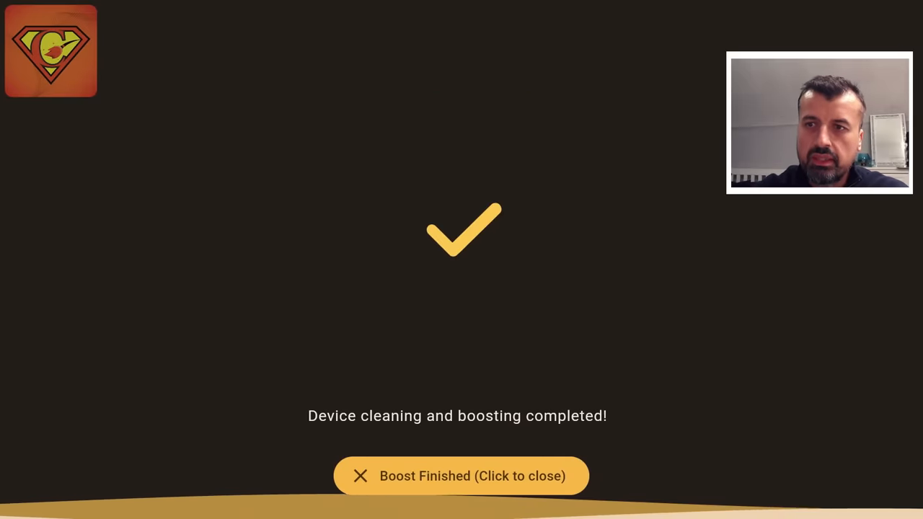
left_click(462, 476)
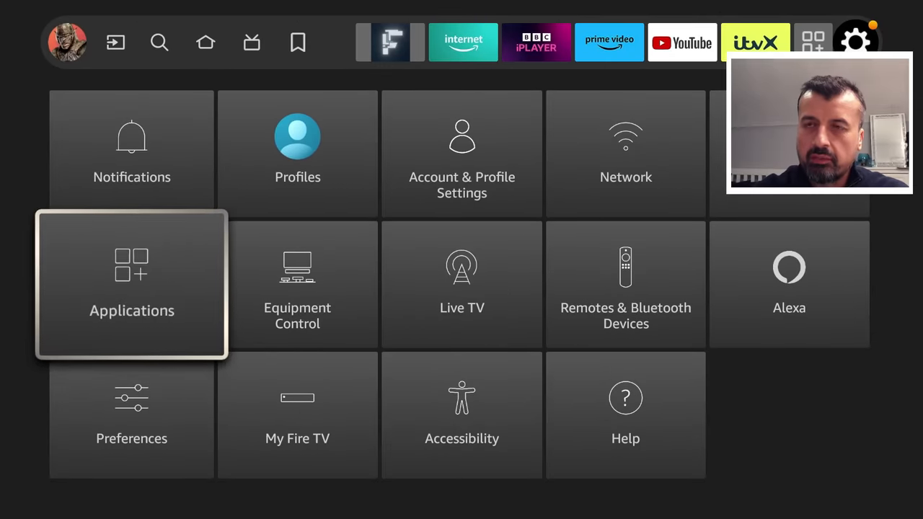
- Check Manage Installed Applications again, noting roughly 24 MB caches for BeeTV and CBS
left_click(132, 283)
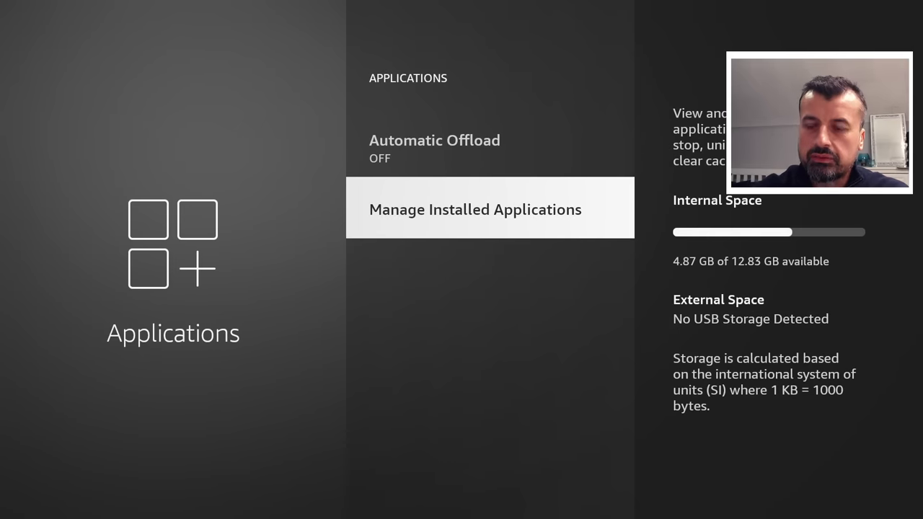
left_click(476, 209)
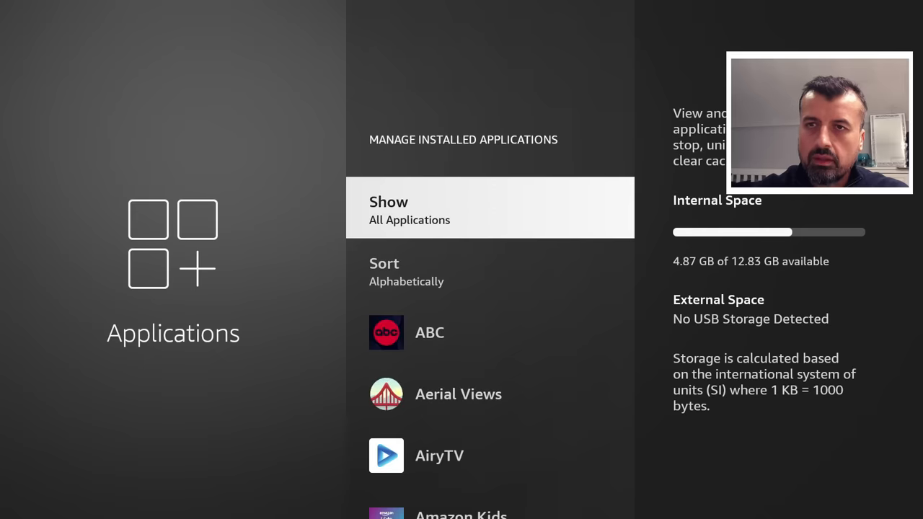
scroll("down", 3)
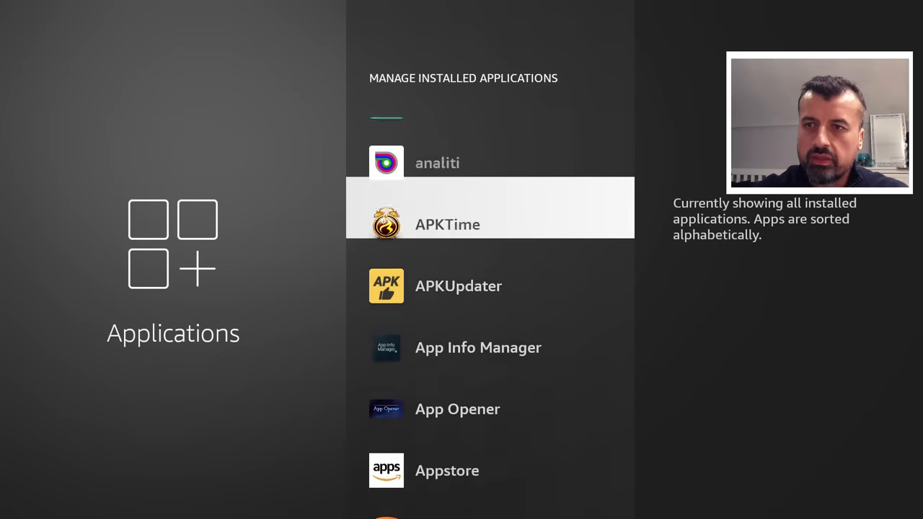
scroll("down", 3)
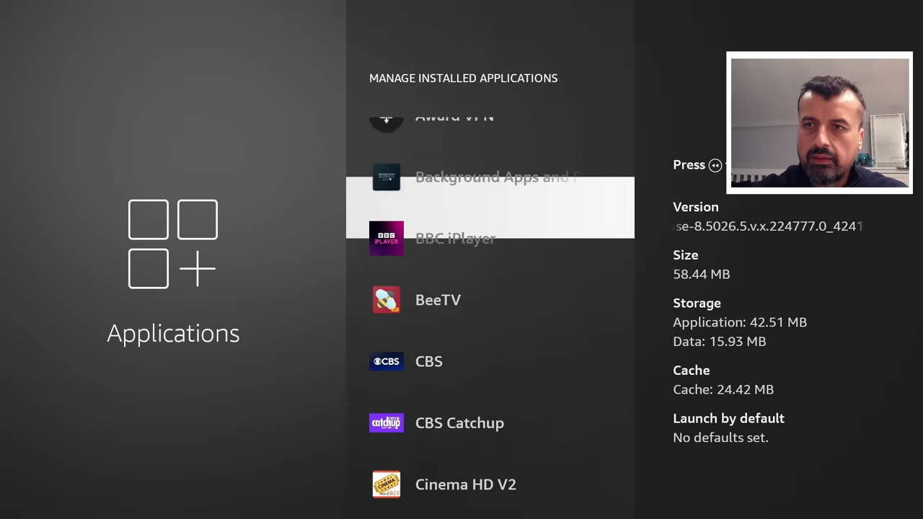
scroll("down", 3)
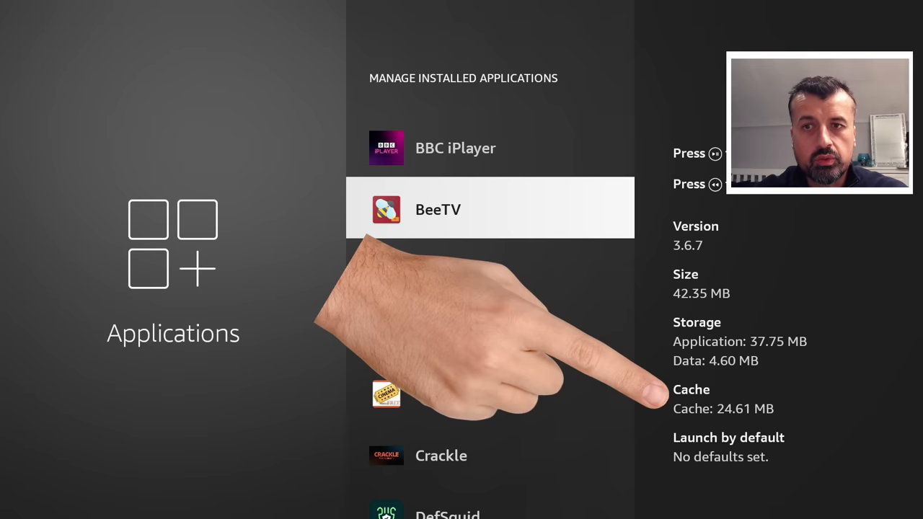
scroll("down", 3)
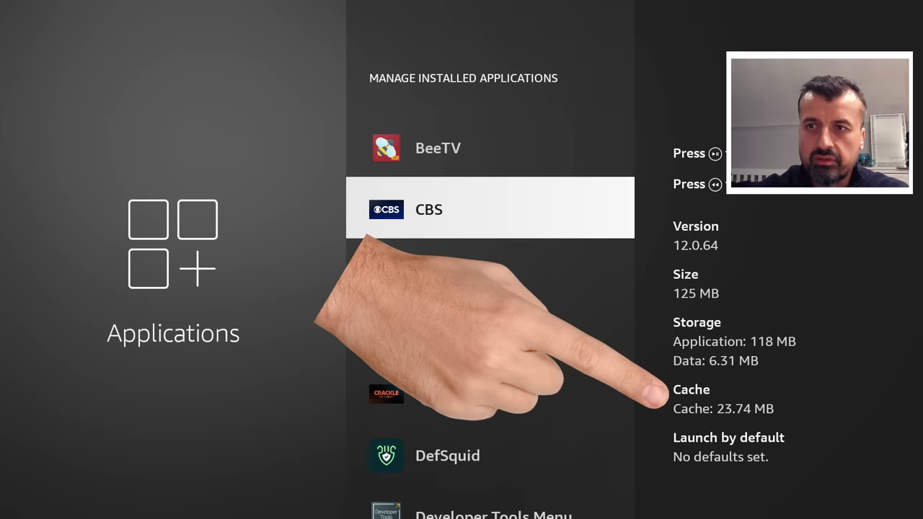
scroll("down", 3)
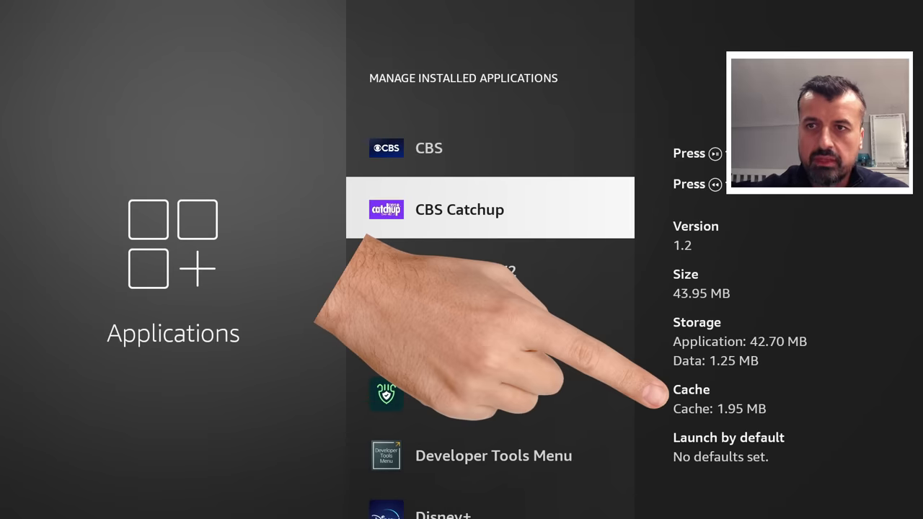
scroll("down", 3)
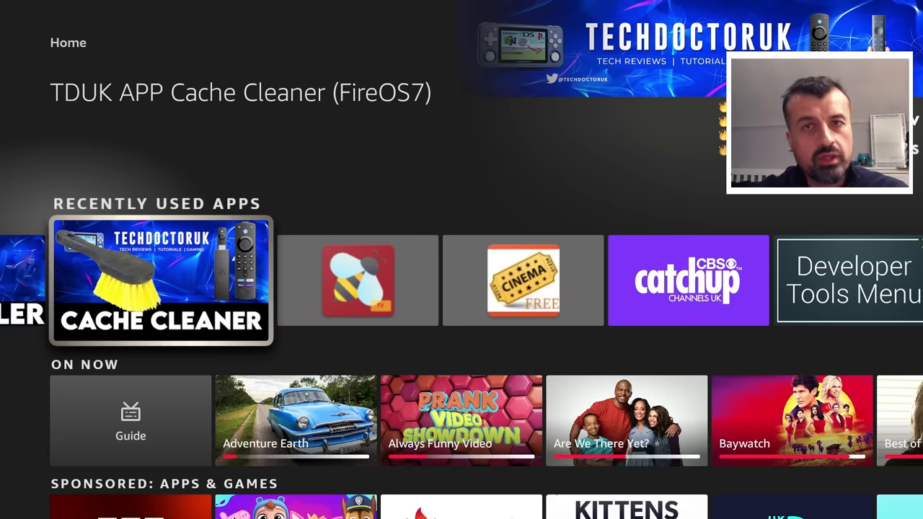
- Launch TDUK App Cache Cleaner and run Clean Cache on the installed apps
left_click(161, 280)
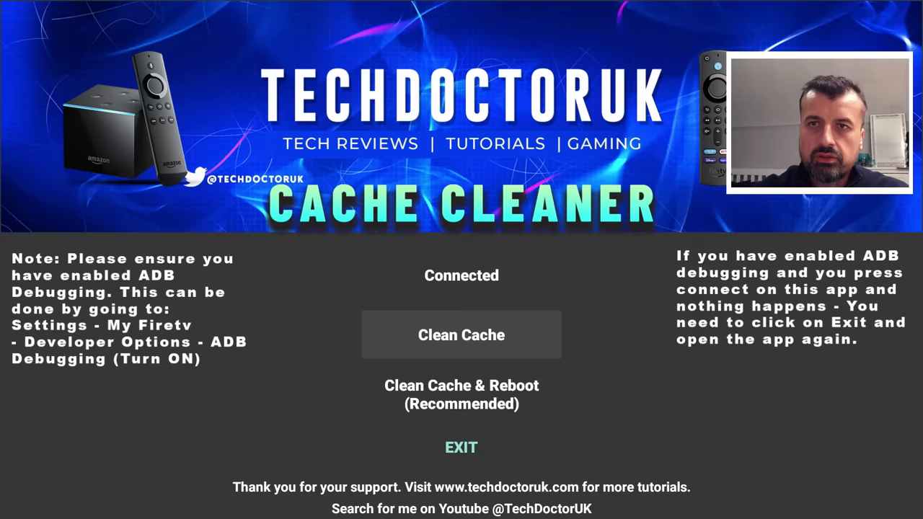
left_click(461, 334)
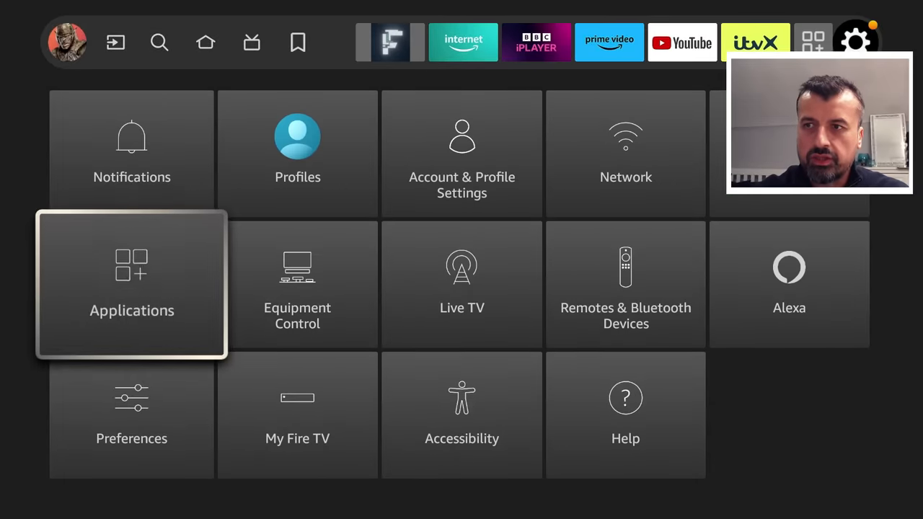
- Verify in Manage Installed Applications that BeeTV, CBS, CBS Catchup and Cinema HD V2 caches are 16.38 KB
left_click(131, 283)
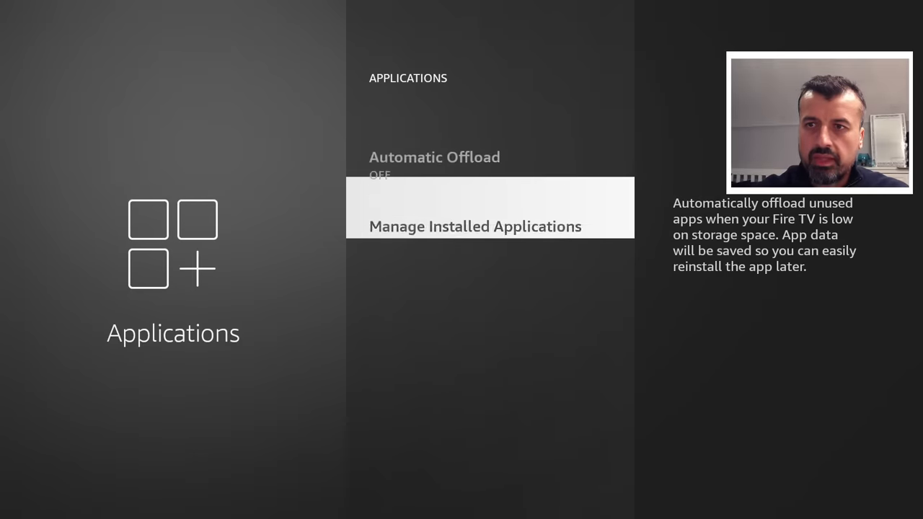
left_click(476, 225)
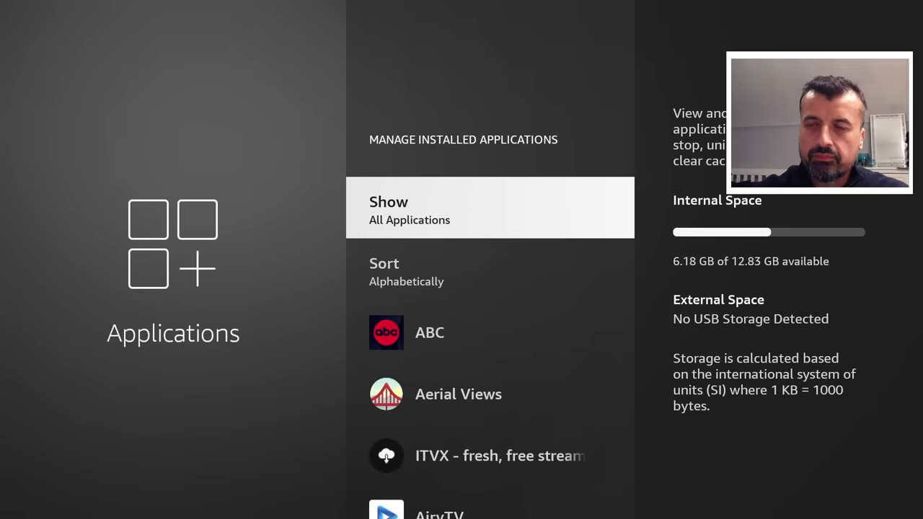
scroll("down", 3)
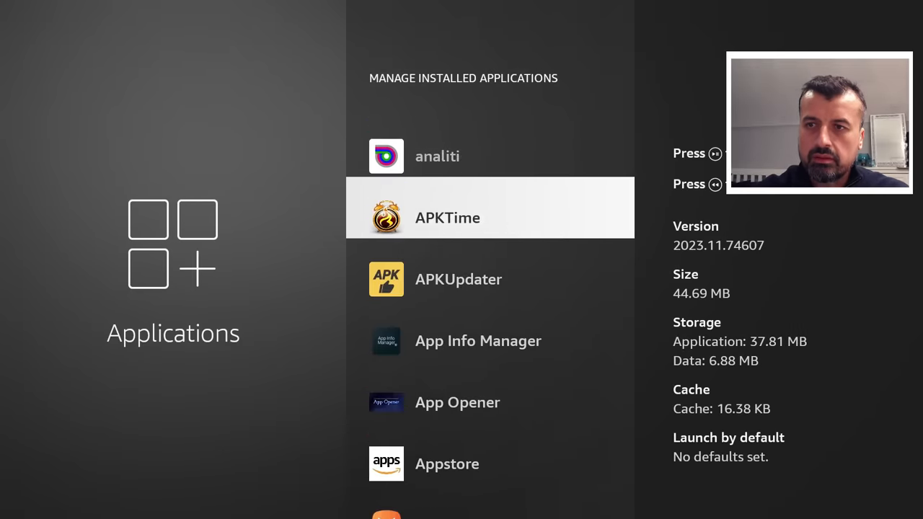
scroll("down", 3)
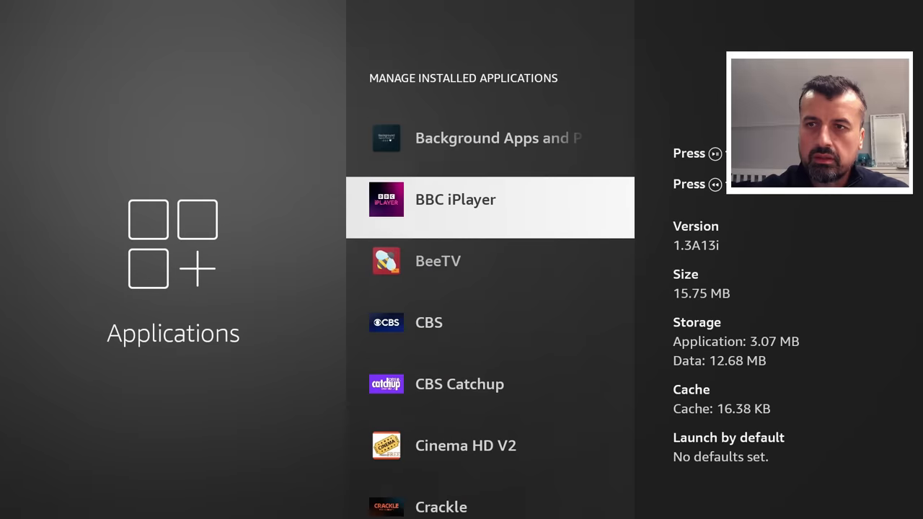
scroll("down", 3)
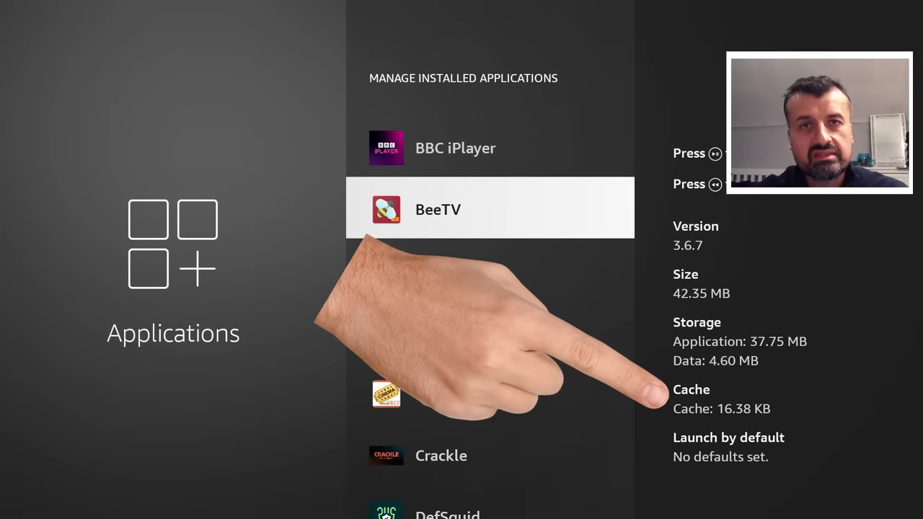
scroll("down", 3)
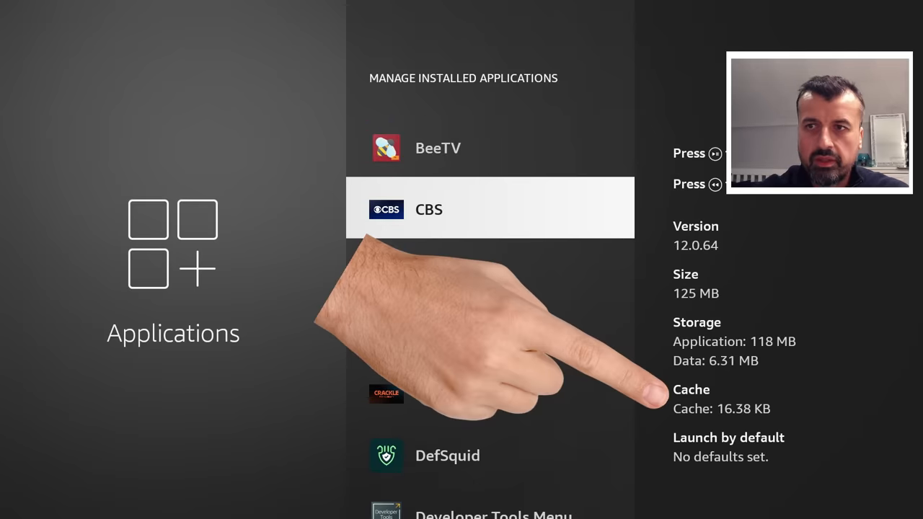
scroll("down", 3)
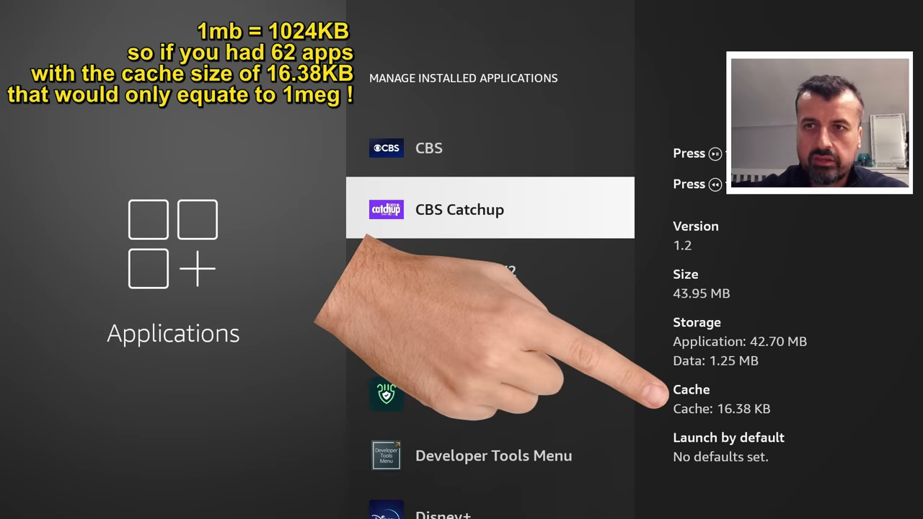
scroll("down", 3)
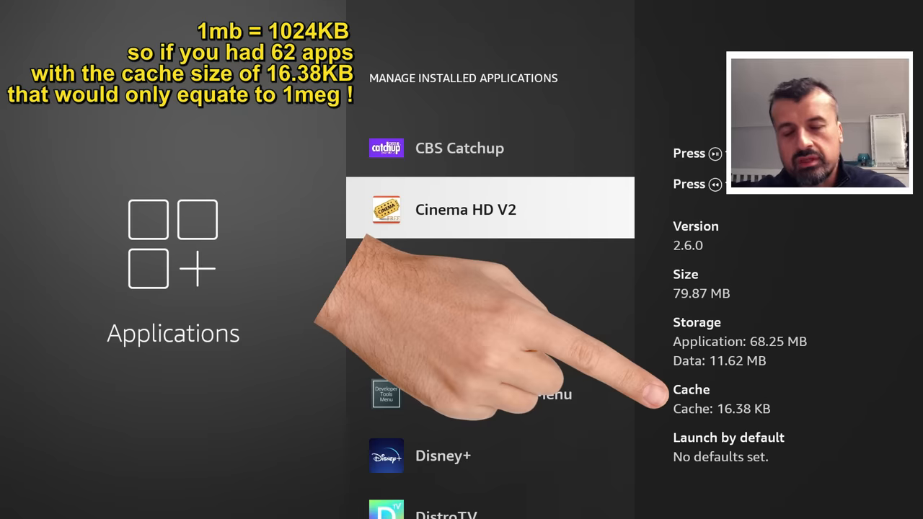